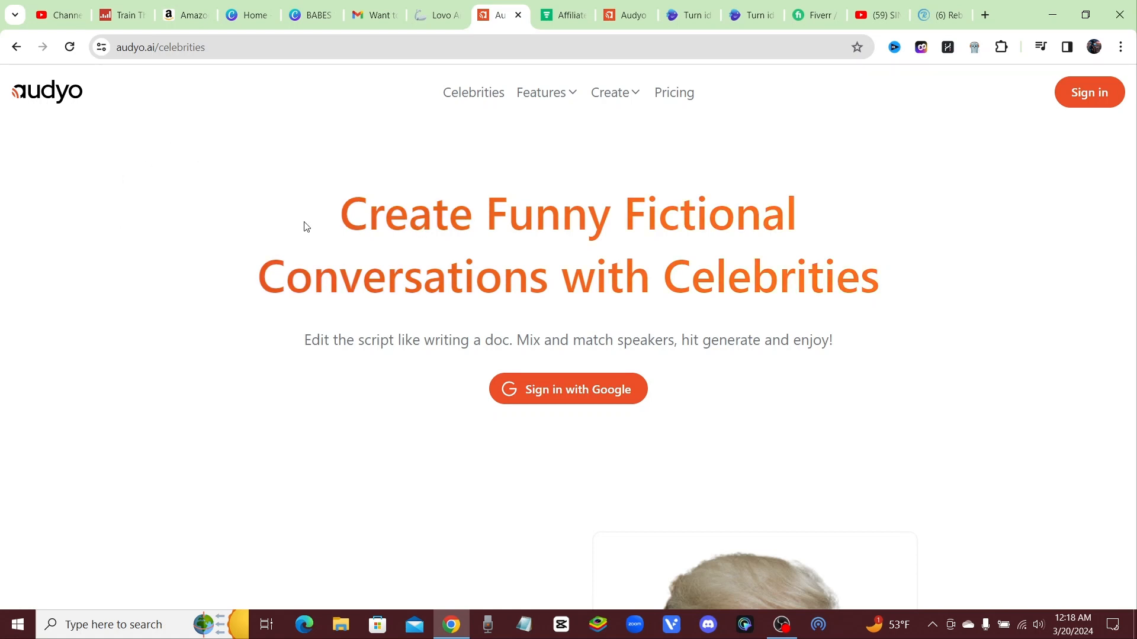
pyautogui.moveTo(174, 191)
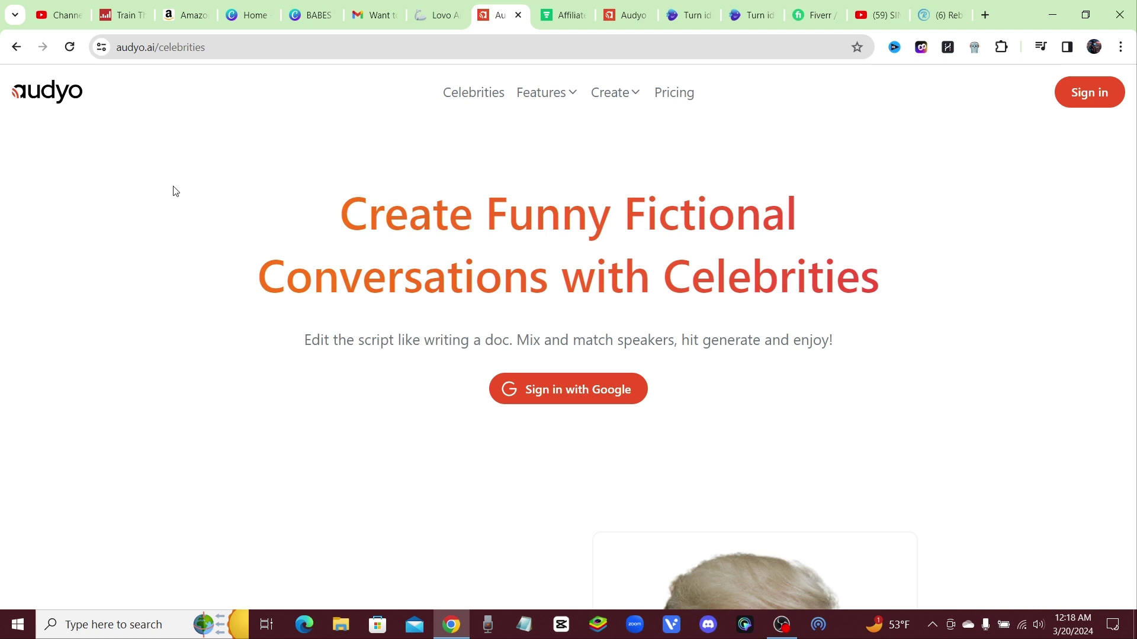
pyautogui.moveTo(160, 176)
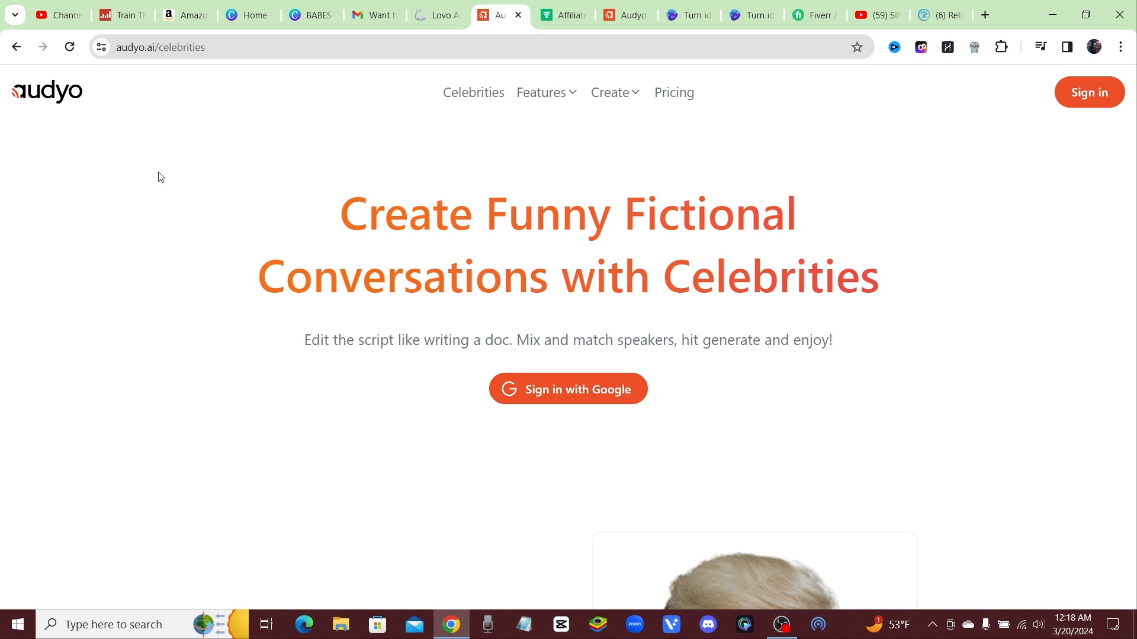
pyautogui.moveTo(656, 251)
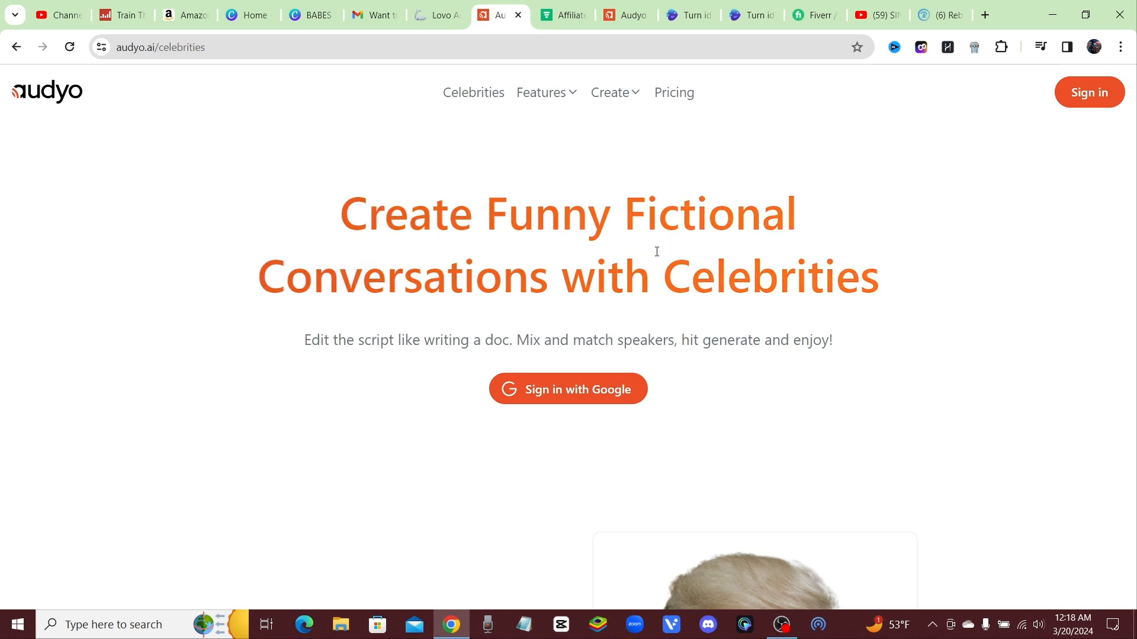
pyautogui.moveTo(640, 228)
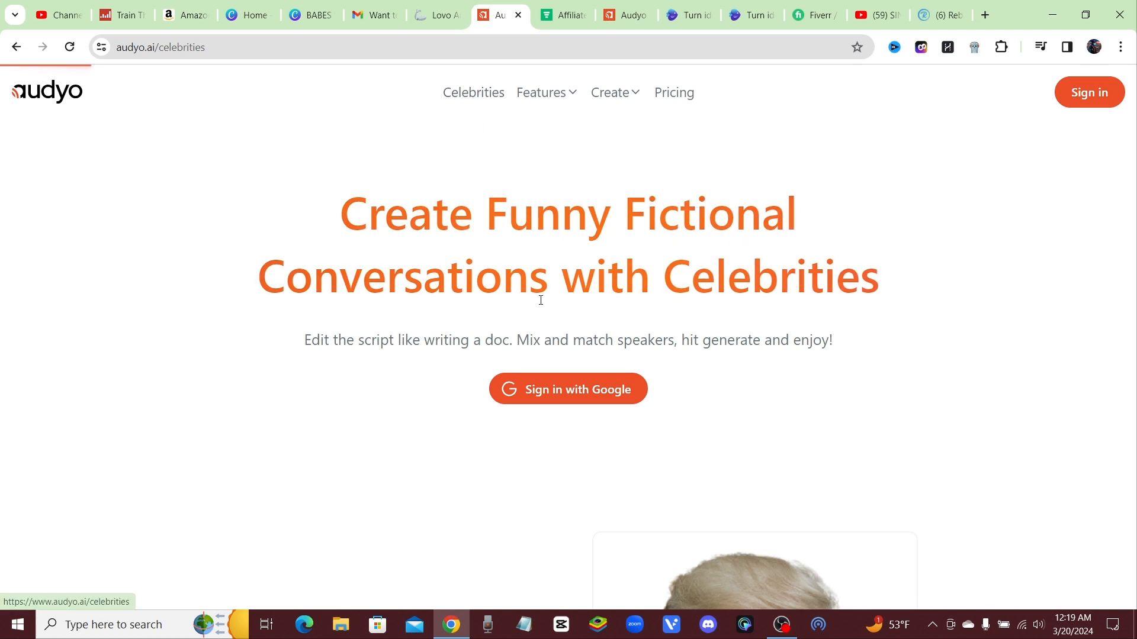
pyautogui.moveTo(453, 256)
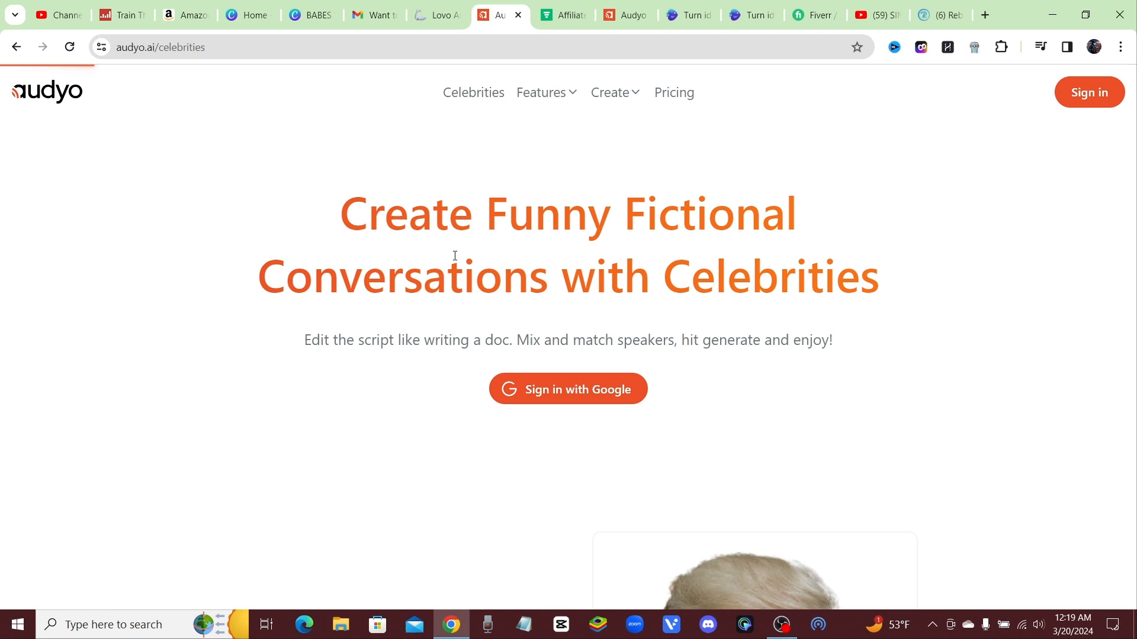
# Step: Scroll the Celebrities page to browse voice profiles like Donald Trump, Andrew Tate and Ariana Grande
pyautogui.scroll(-3)
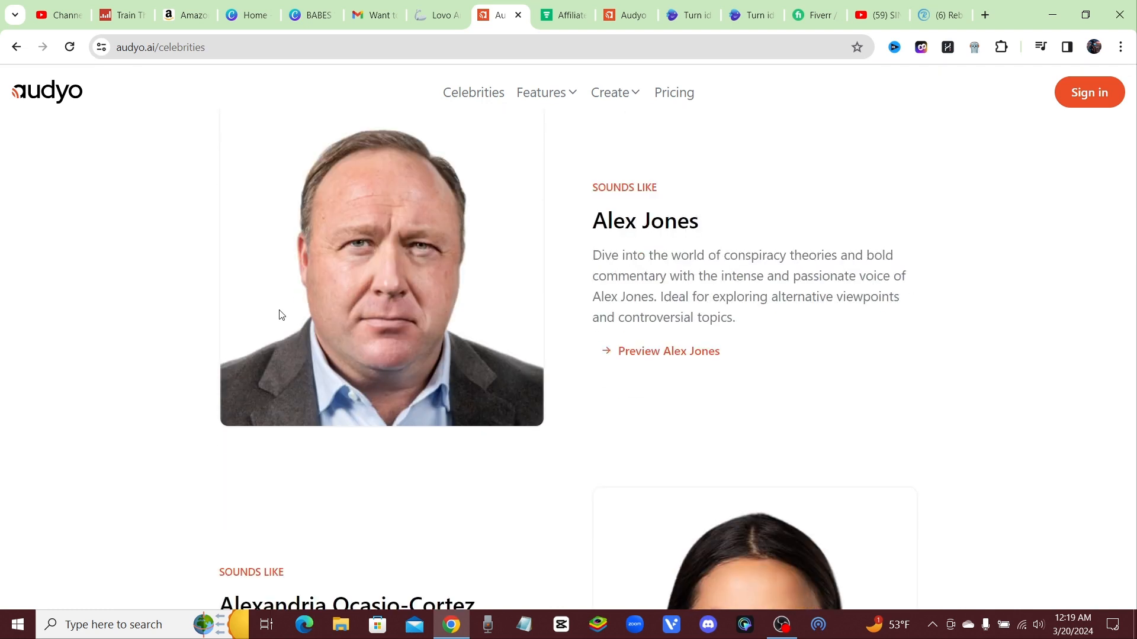
pyautogui.scroll(3)
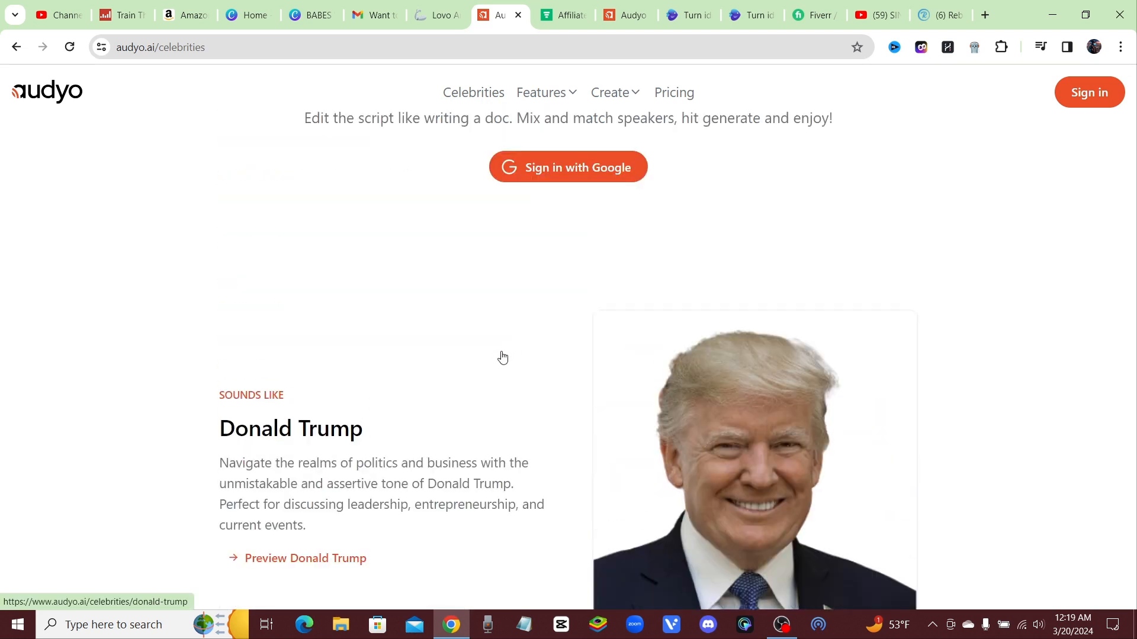
pyautogui.scroll(-3)
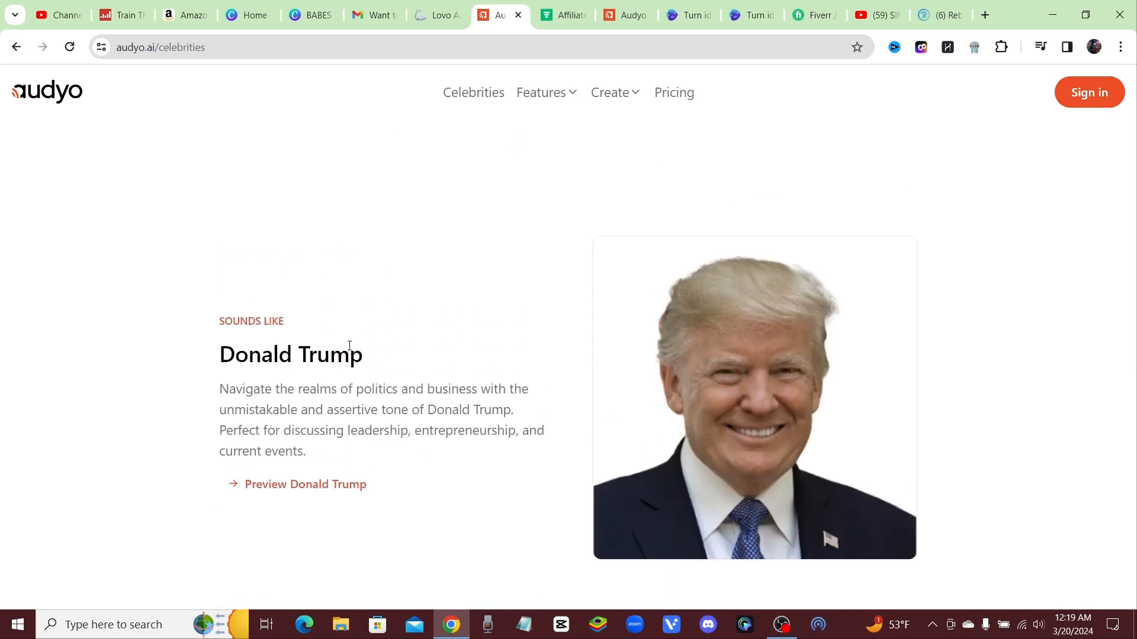
pyautogui.scroll(-3)
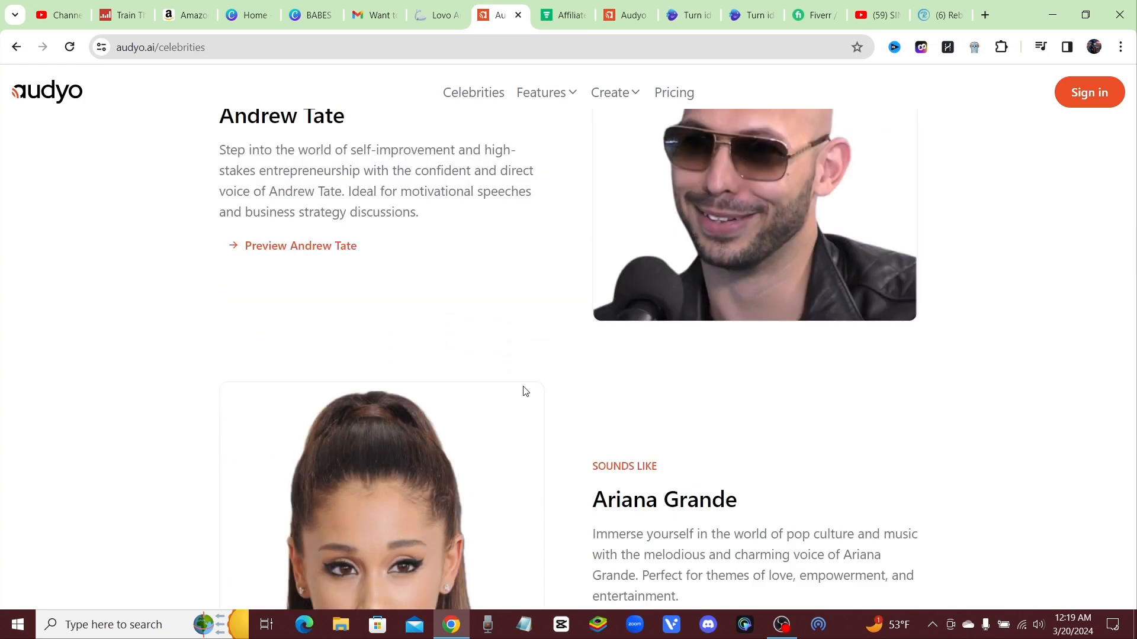
pyautogui.scroll(-3)
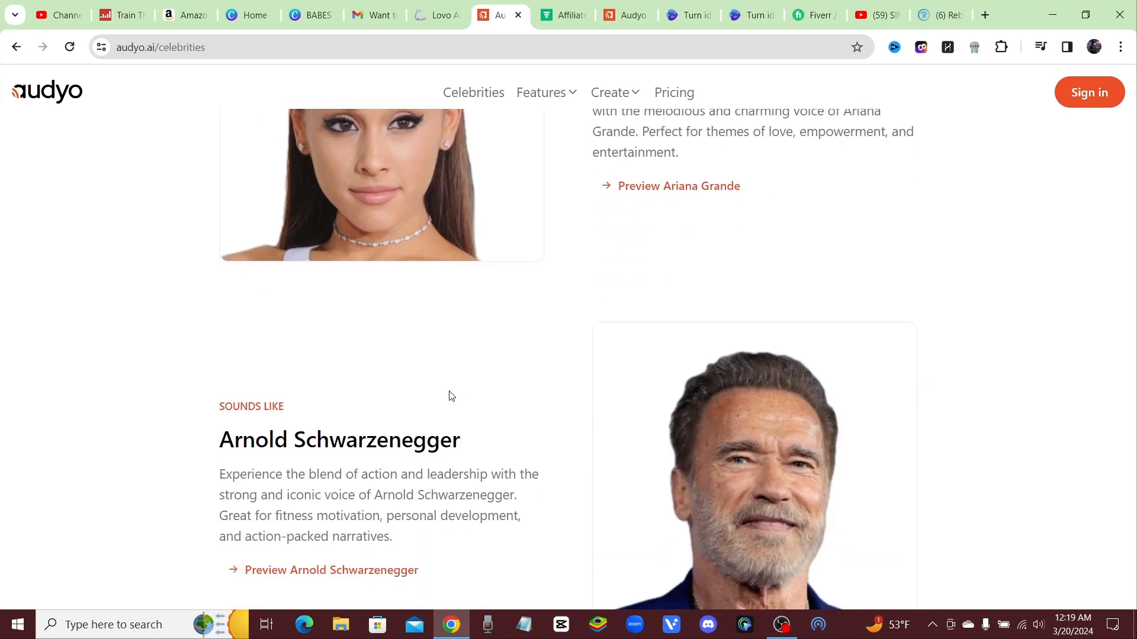
pyautogui.scroll(3)
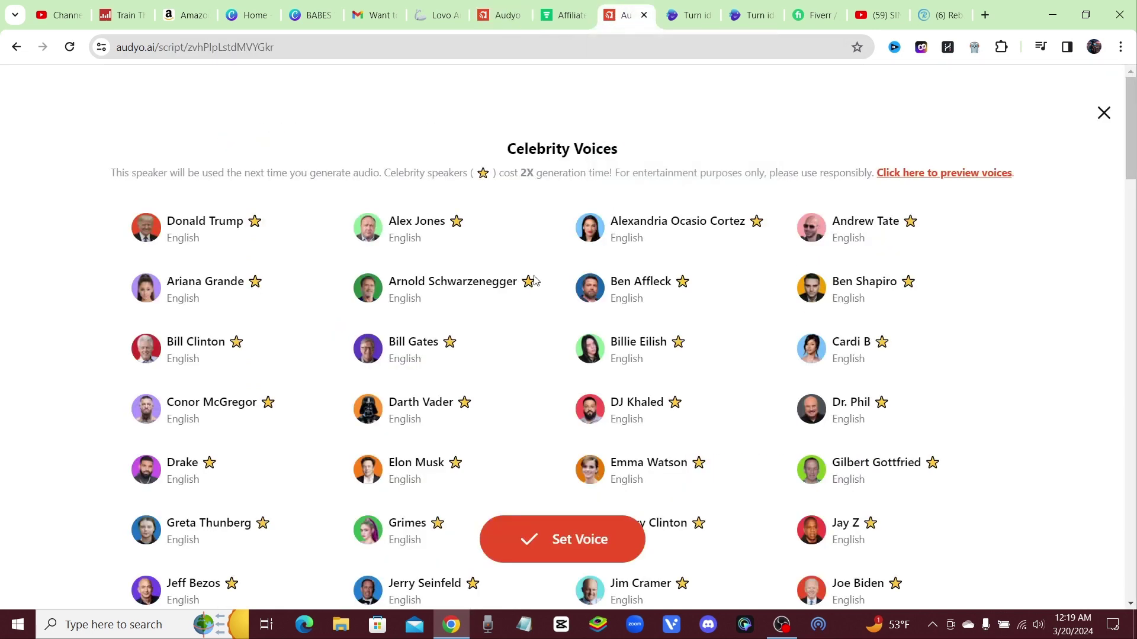
pyautogui.moveTo(302, 266)
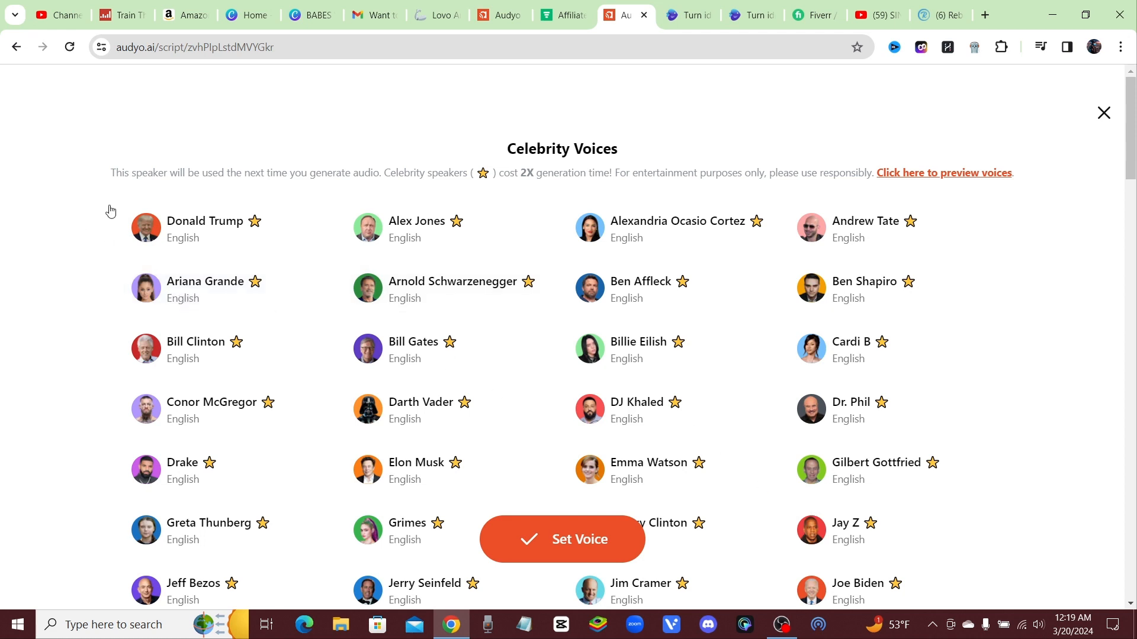
pyautogui.moveTo(199, 162)
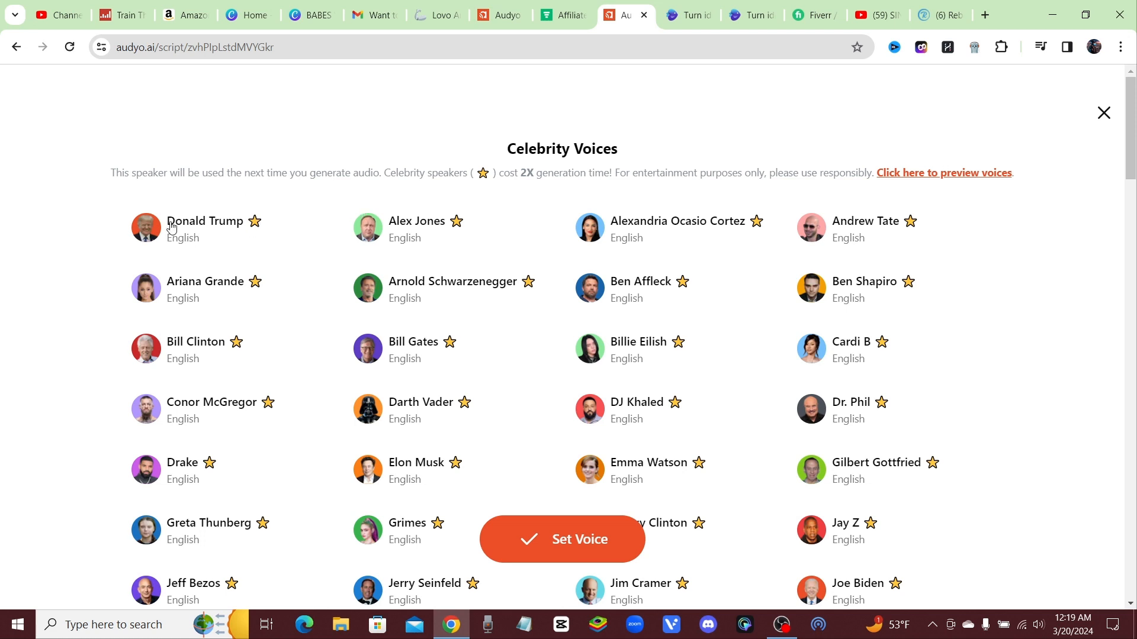
# Step: Choose Donald Trump in Celebrity Voices and apply him with Set Voice
pyautogui.click(205, 227)
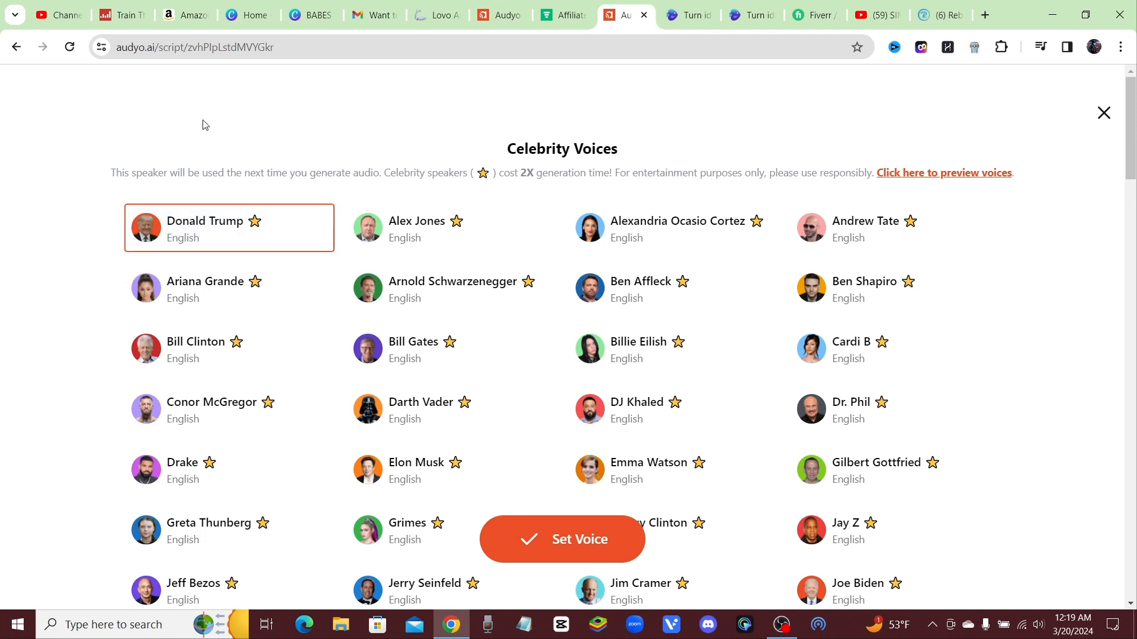
pyautogui.scroll(-3)
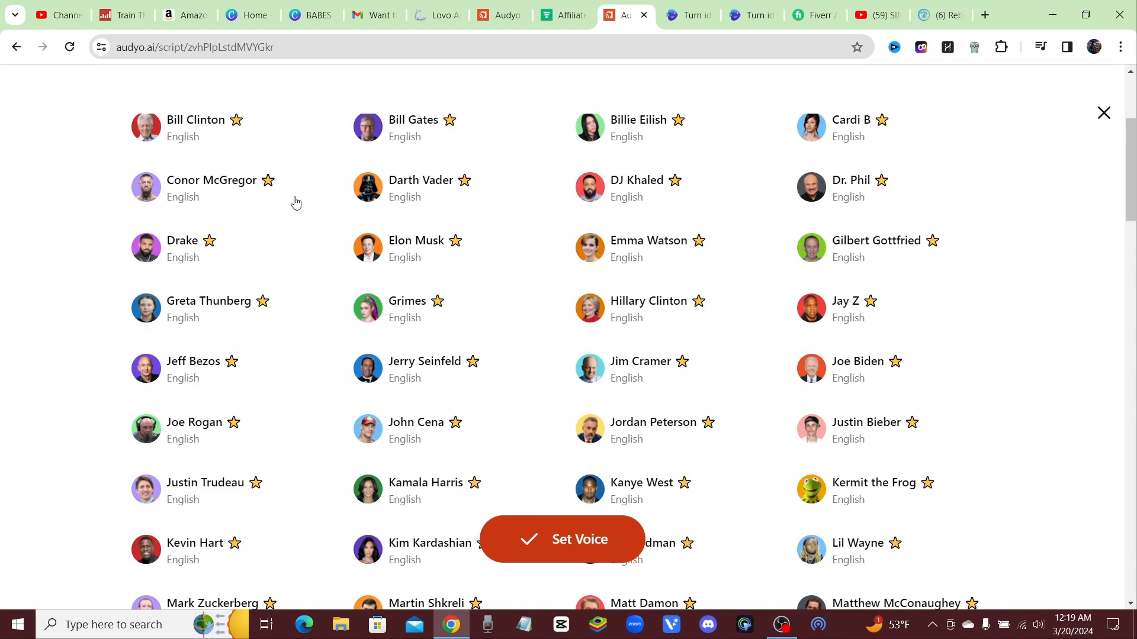
pyautogui.scroll(3)
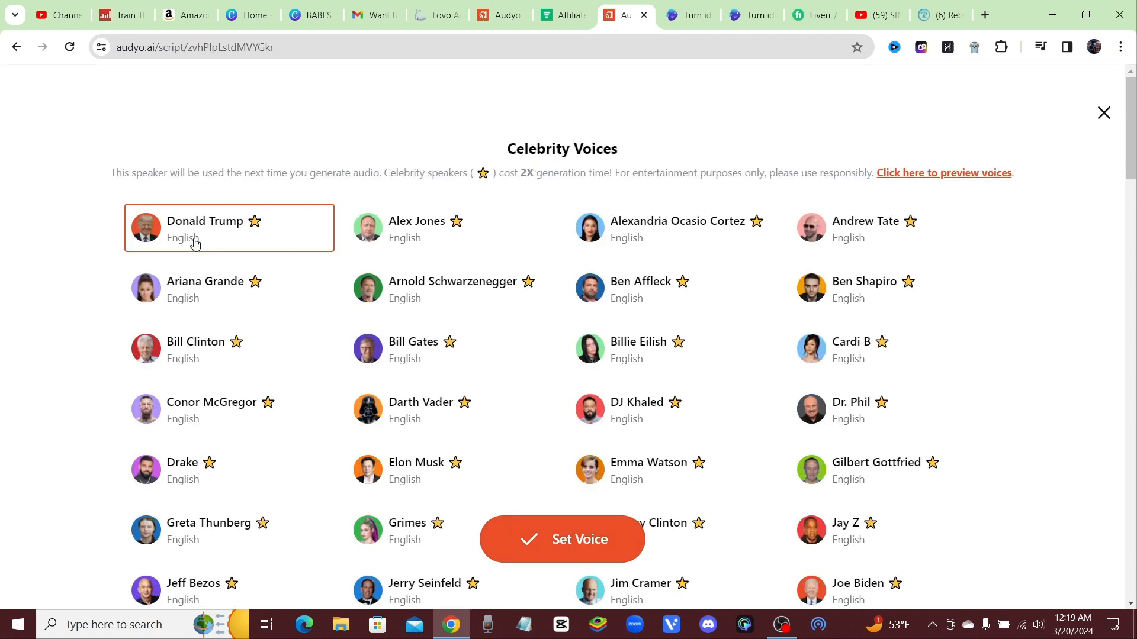
pyautogui.click(562, 540)
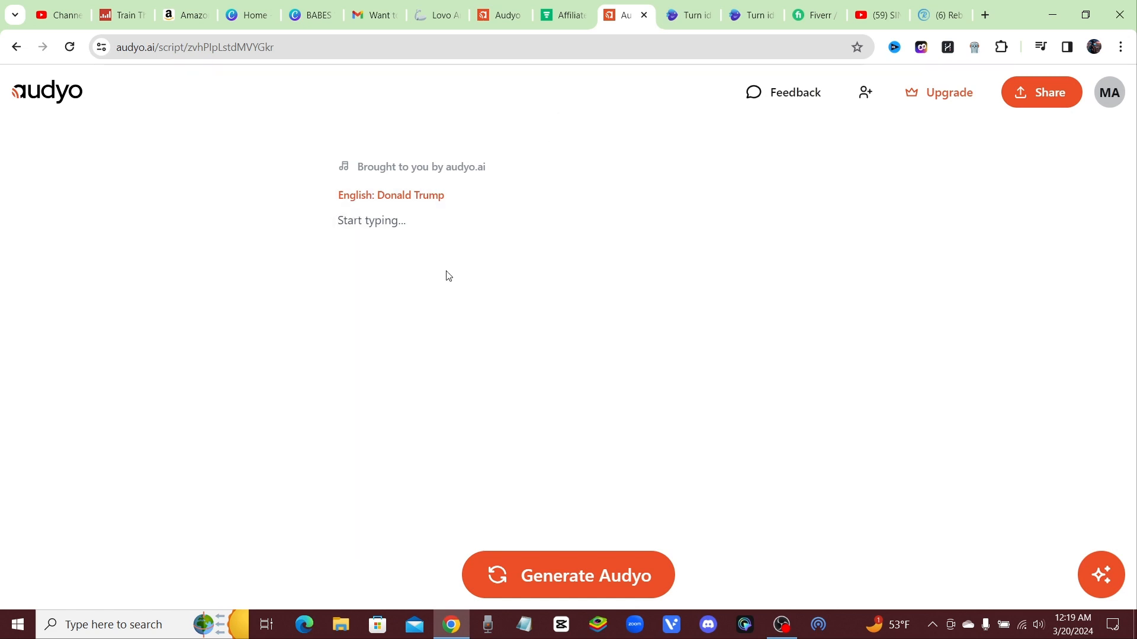
# Step: Write the Trump line about getting ol sleepy Joe out of the White House
pyautogui.click(392, 220)
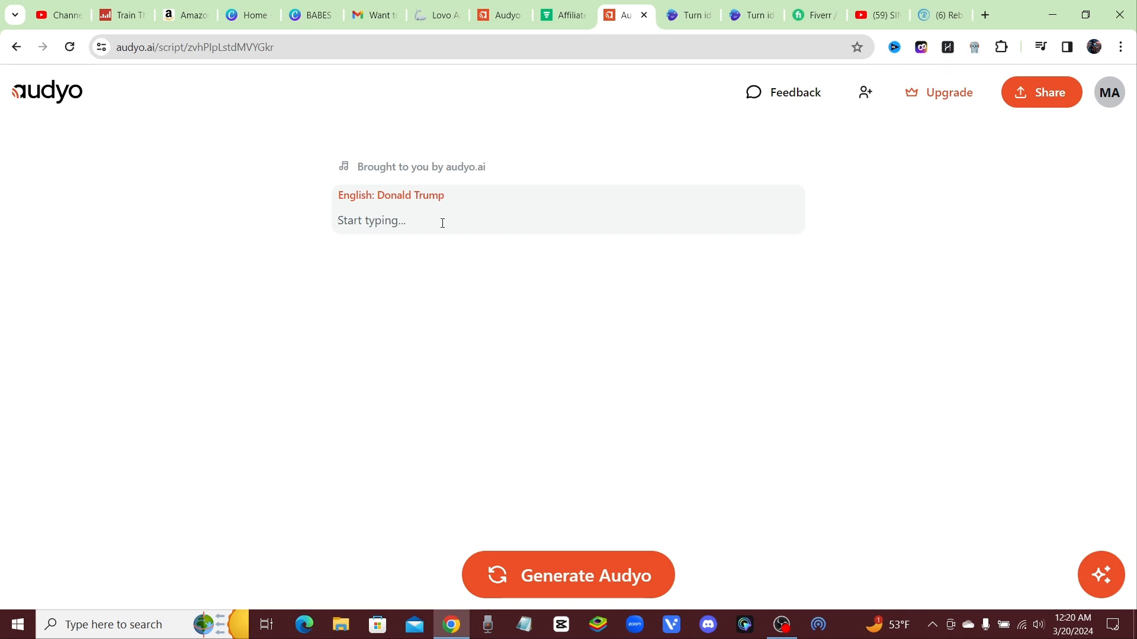
pyautogui.write("I'm coming back to get ol sleepy joe out of the white house, he's been there long enough and it's time i get back to eating happy meals in the oval office where i belong")
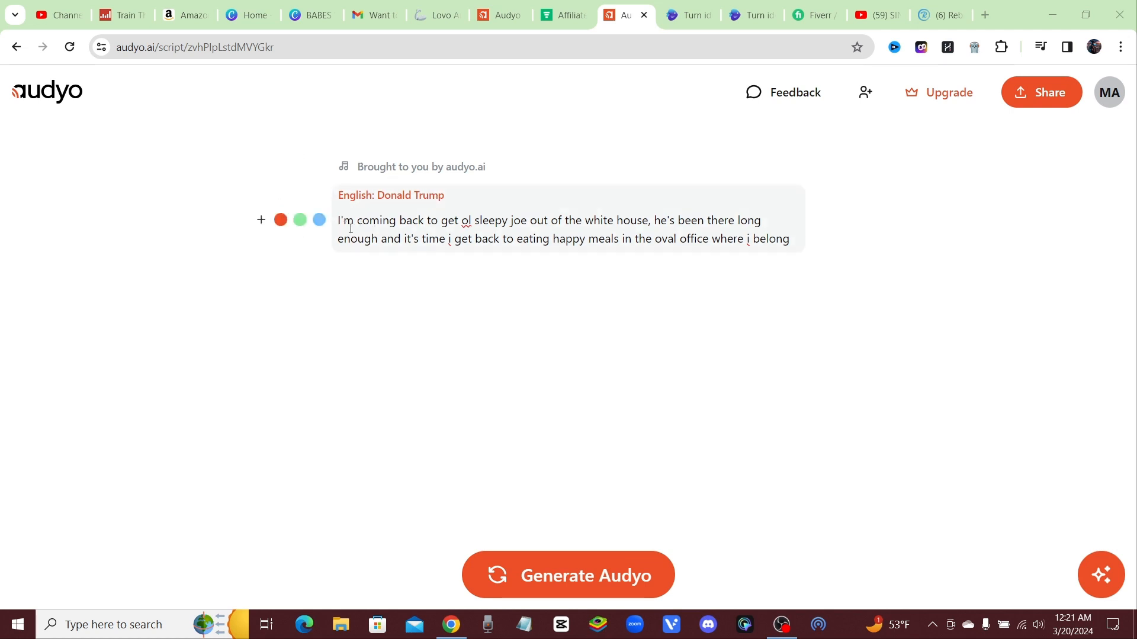
pyautogui.moveTo(404, 201)
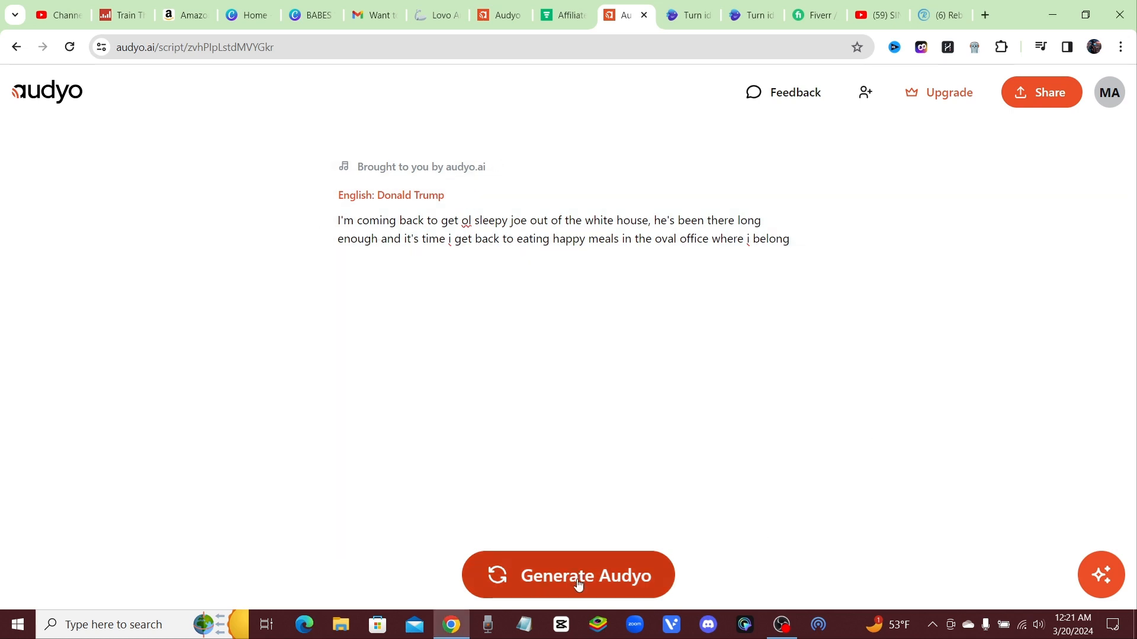
# Step: Generate the Donald Trump line into a 19-second playable audio clip
pyautogui.click(568, 576)
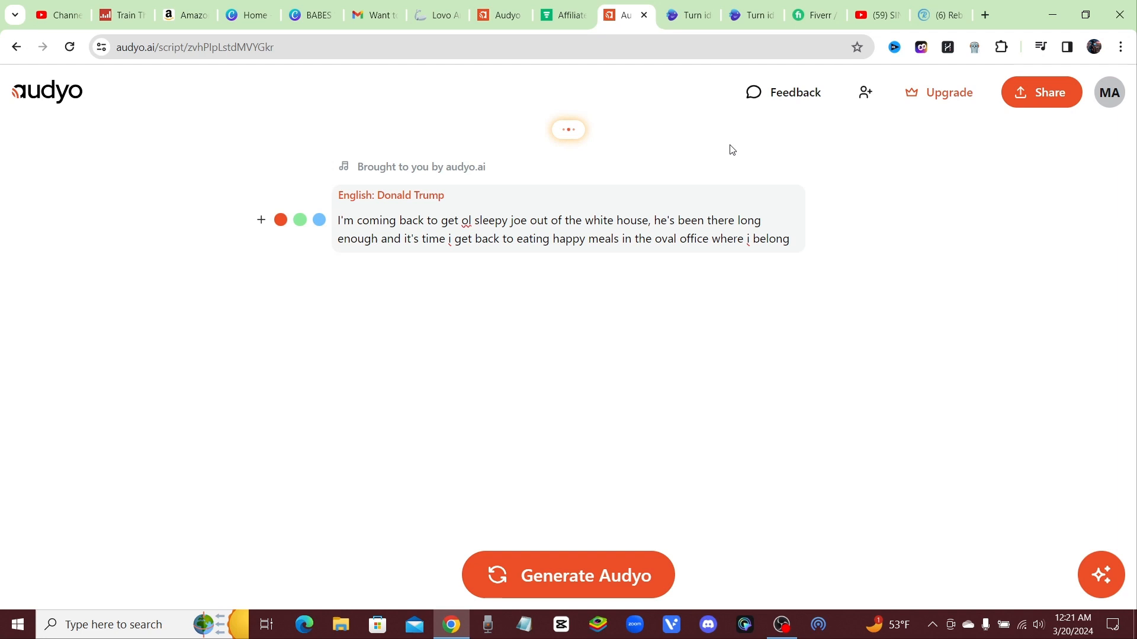
pyautogui.click(568, 575)
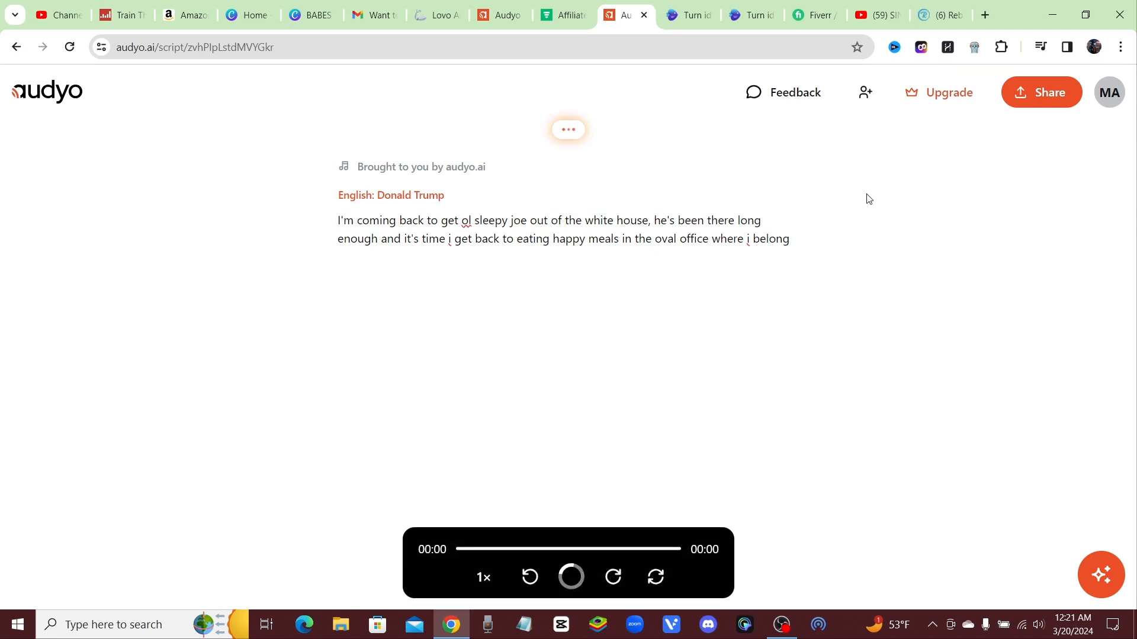
pyautogui.moveTo(983, 246)
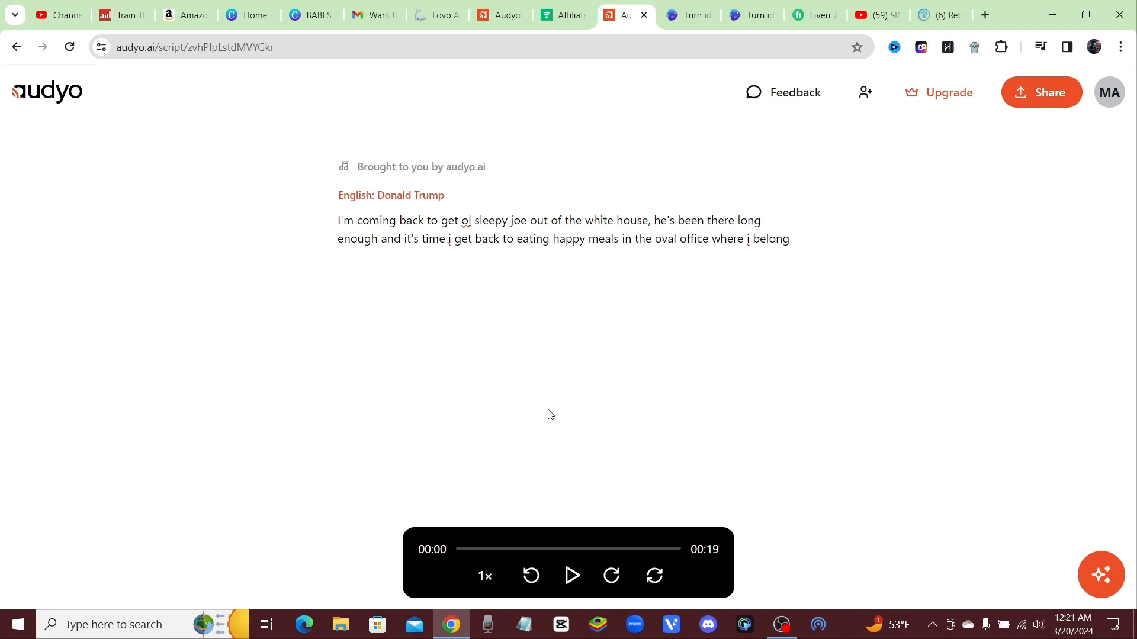
pyautogui.moveTo(597, 605)
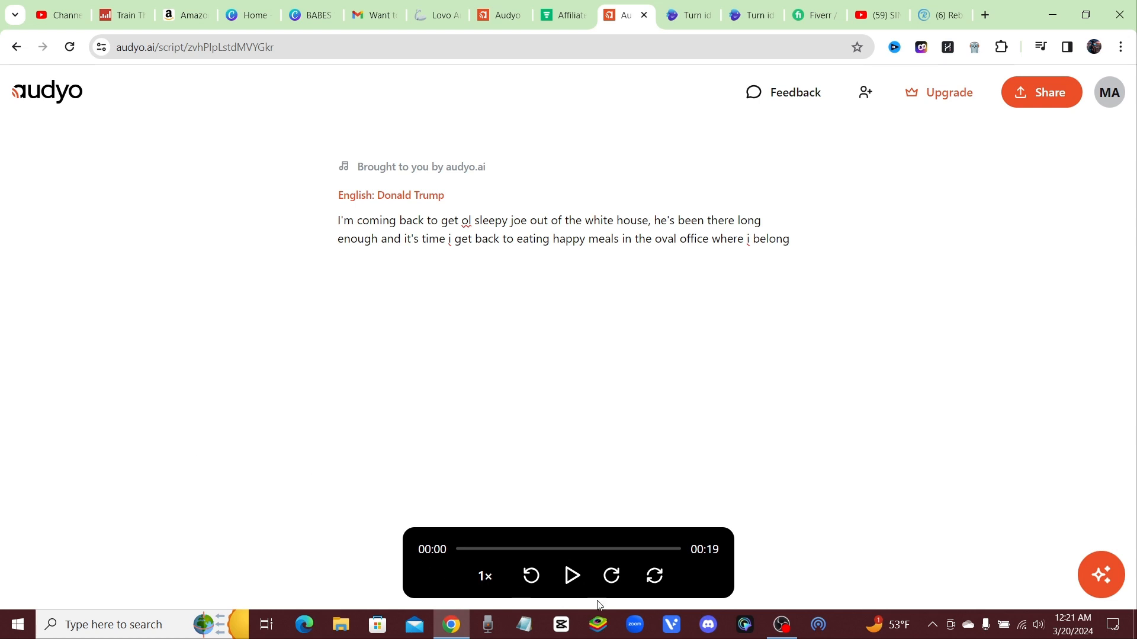
pyautogui.click(570, 575)
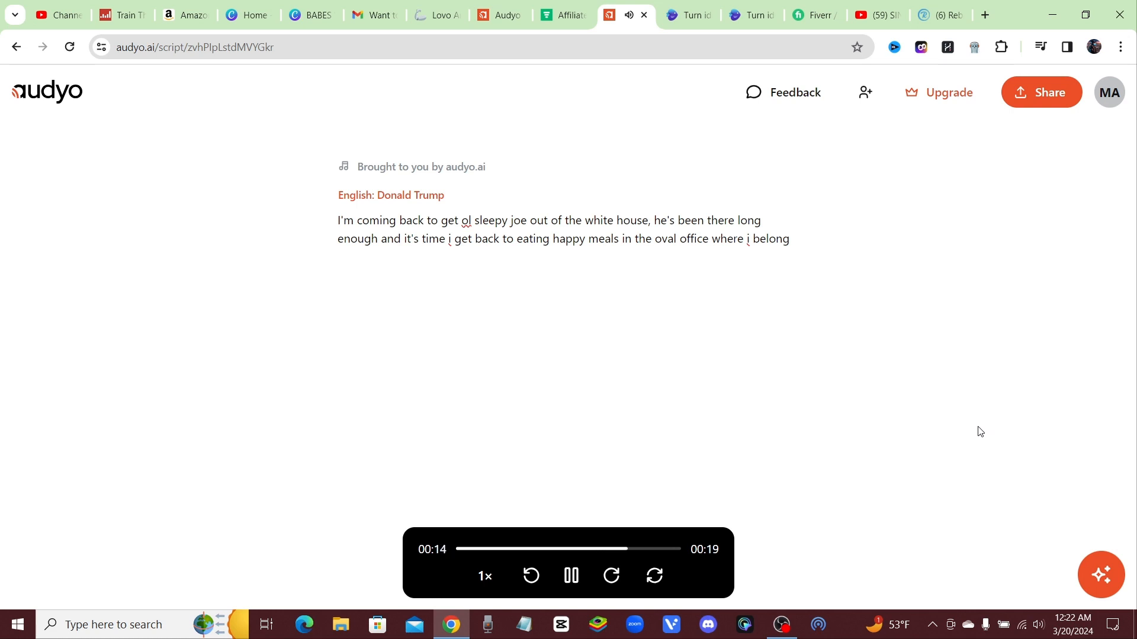
pyautogui.click(569, 576)
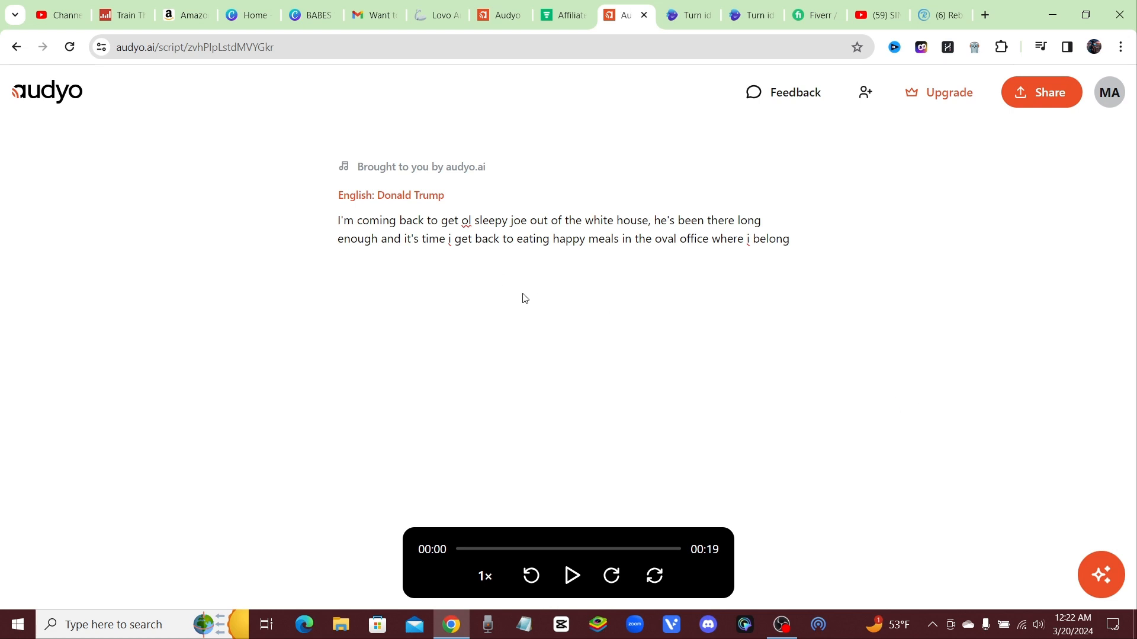
pyautogui.moveTo(568, 575)
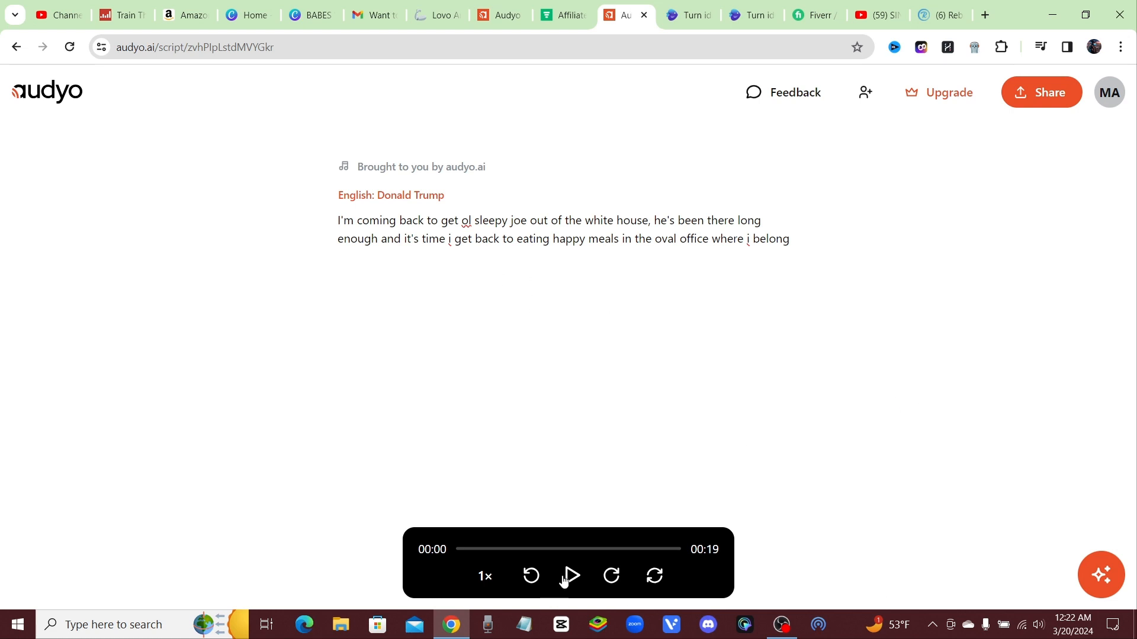
pyautogui.click(570, 575)
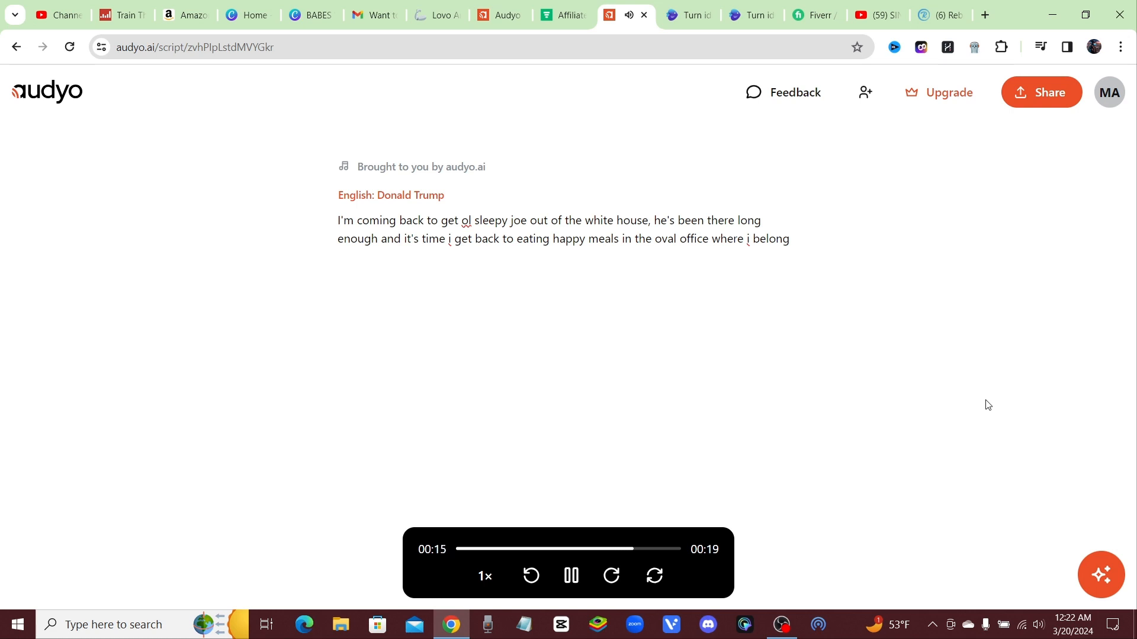
pyautogui.moveTo(646, 390)
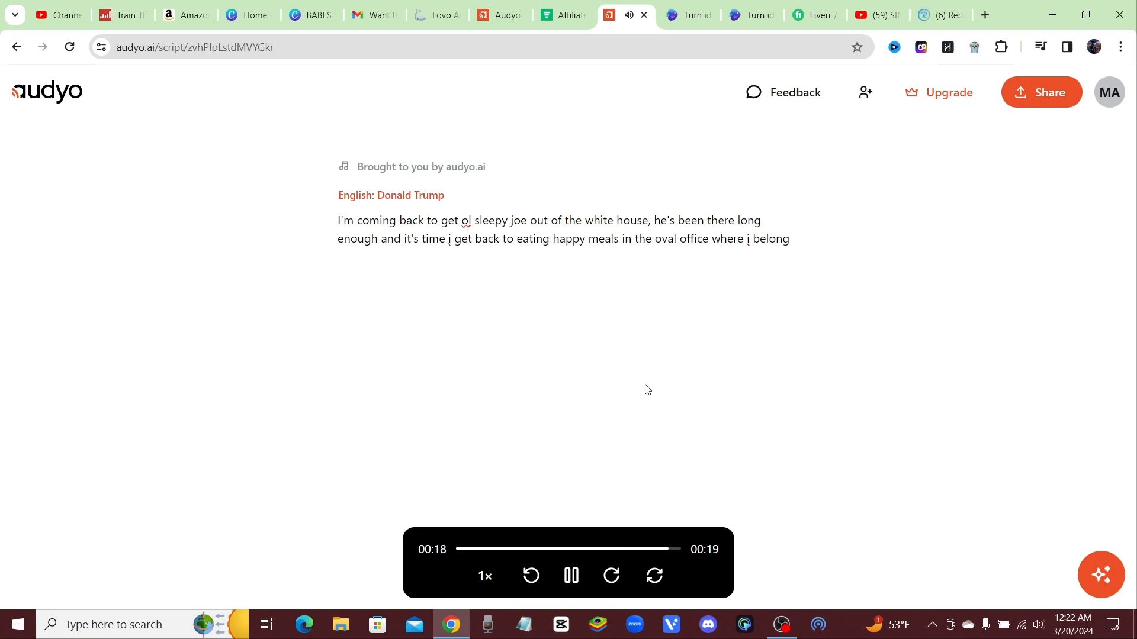
pyautogui.click(569, 576)
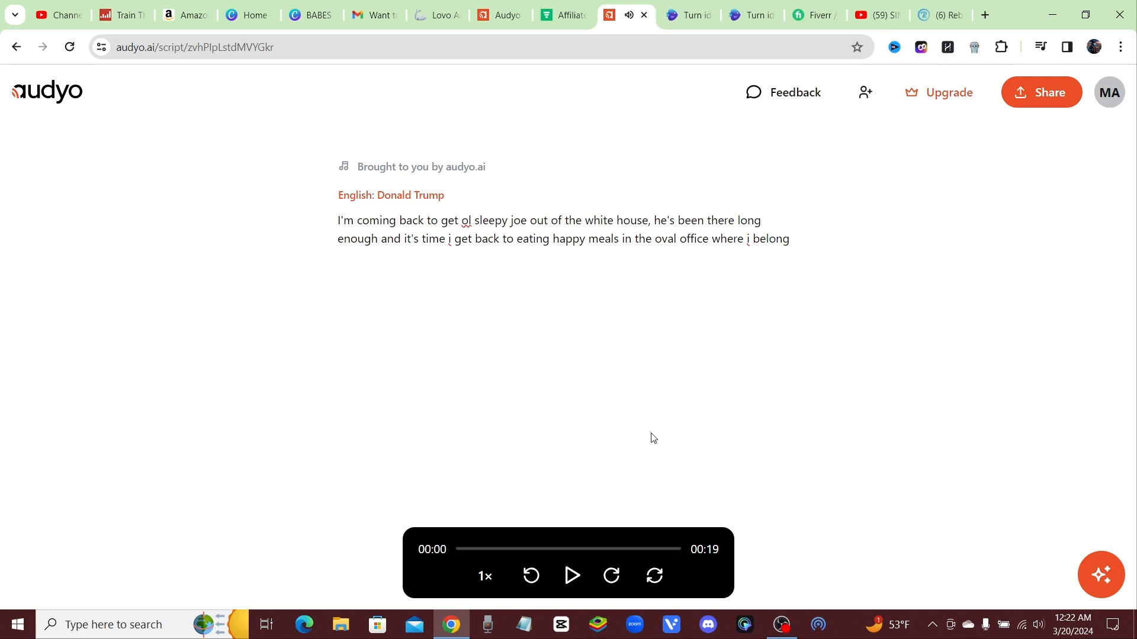
pyautogui.moveTo(622, 323)
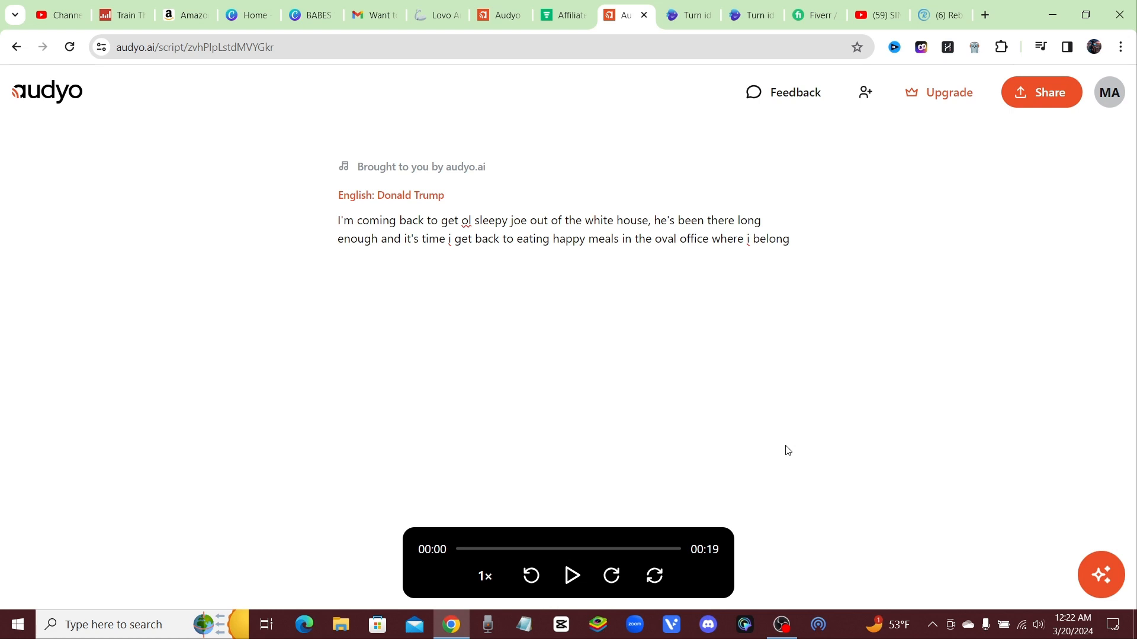
pyautogui.moveTo(557, 480)
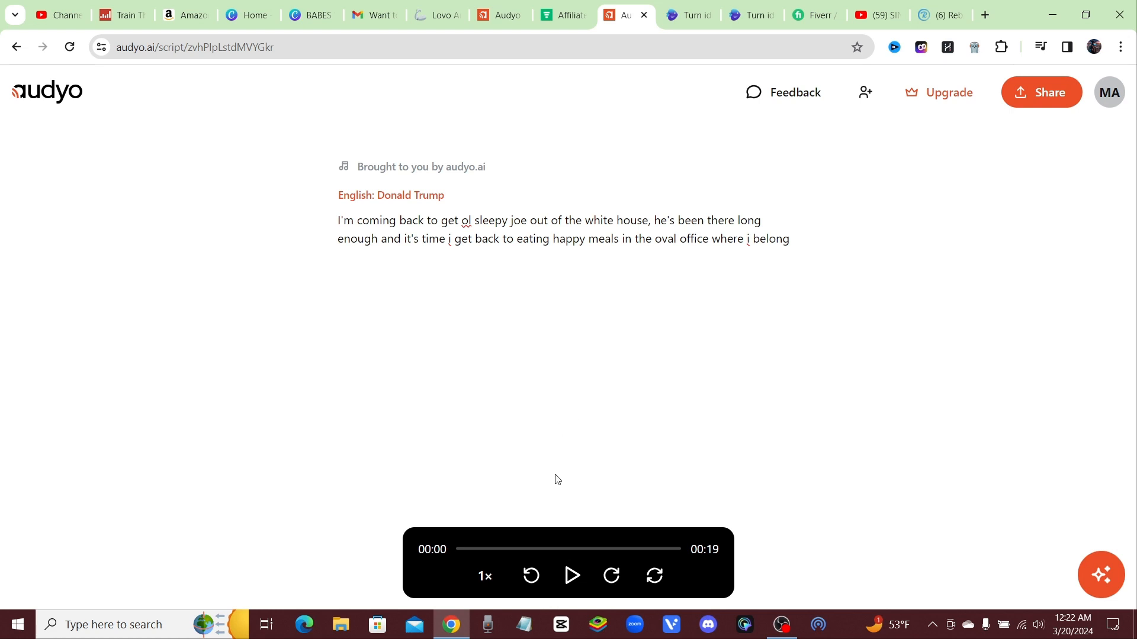
pyautogui.moveTo(373, 309)
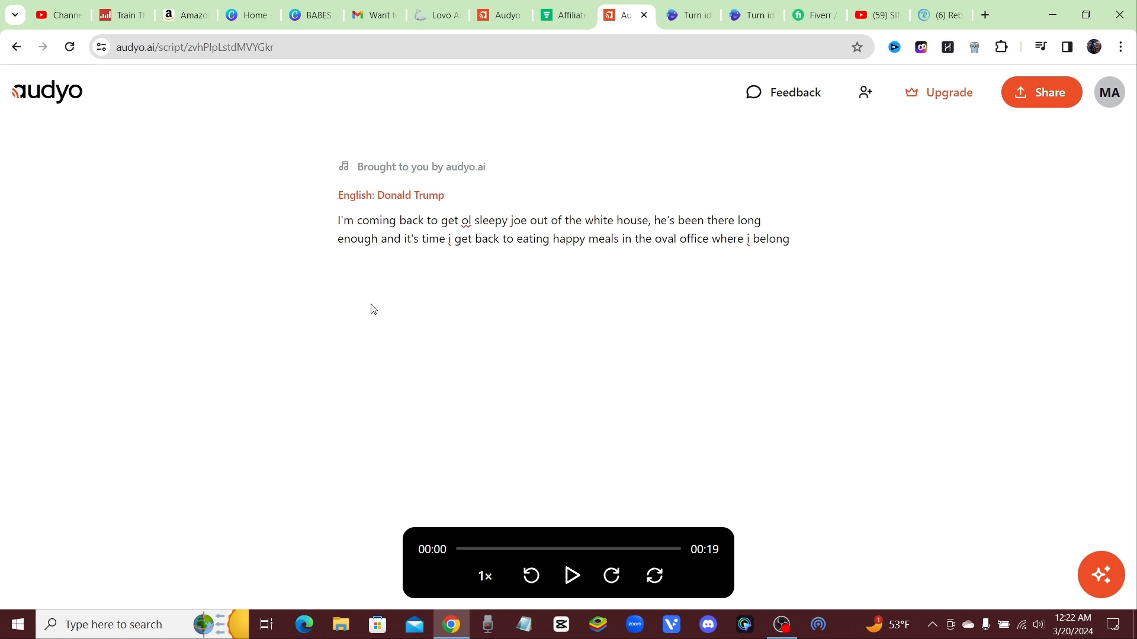
pyautogui.moveTo(431, 341)
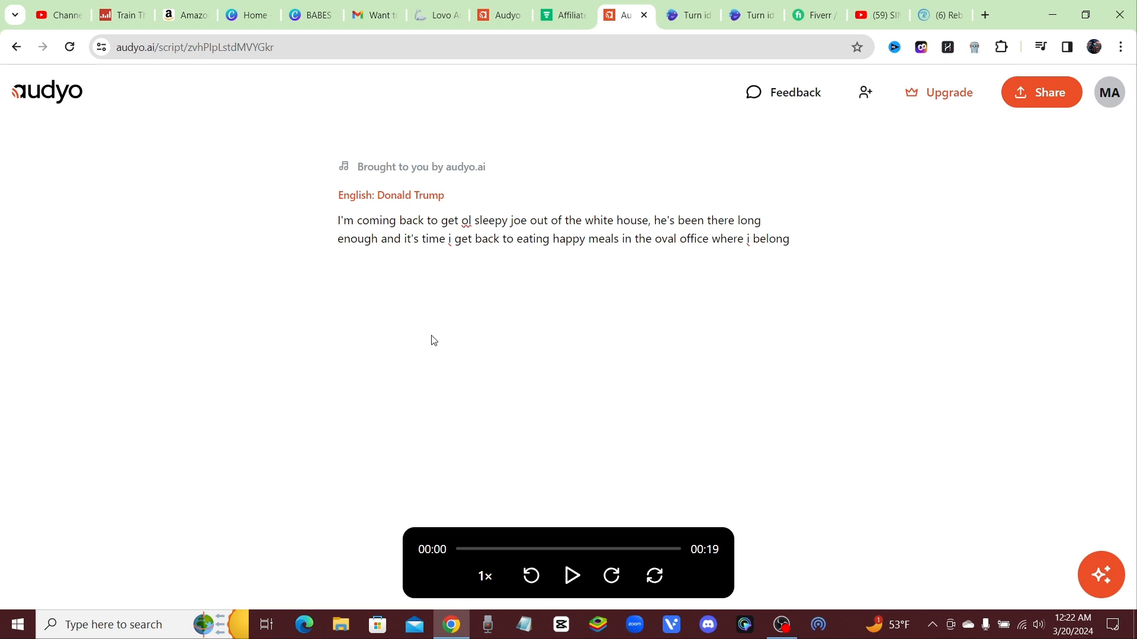
pyautogui.moveTo(396, 355)
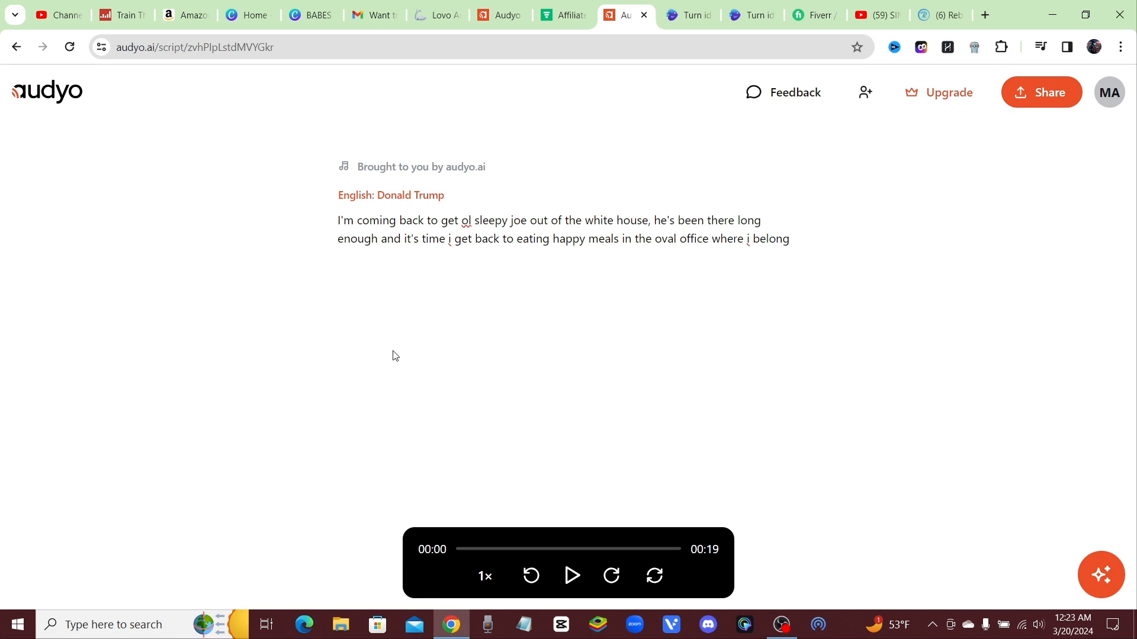
pyautogui.moveTo(515, 305)
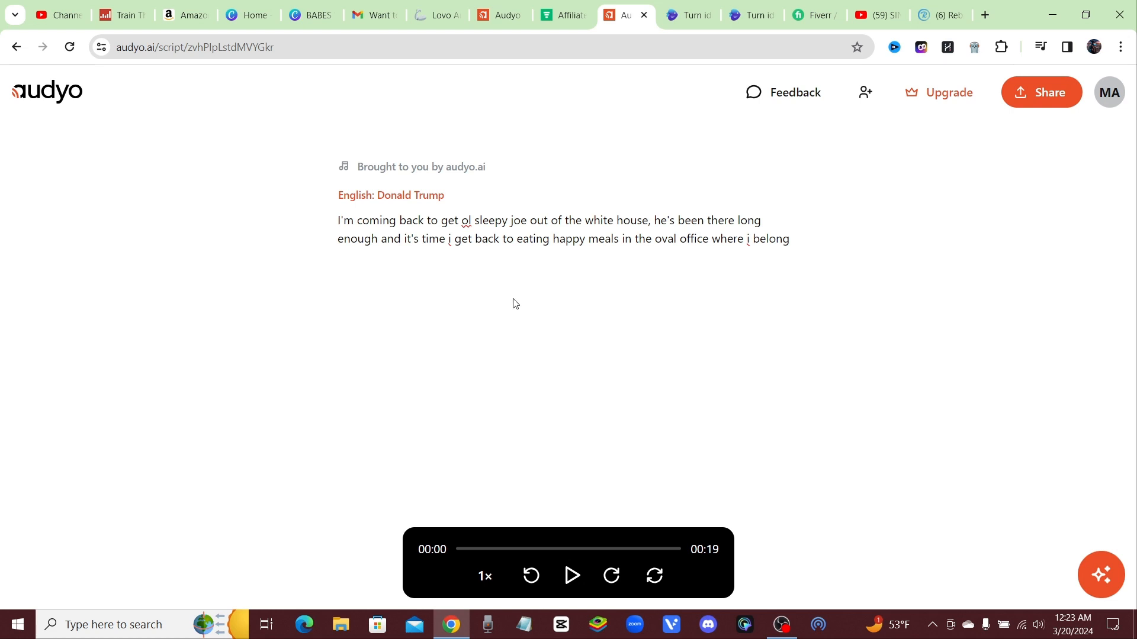
pyautogui.moveTo(596, 272)
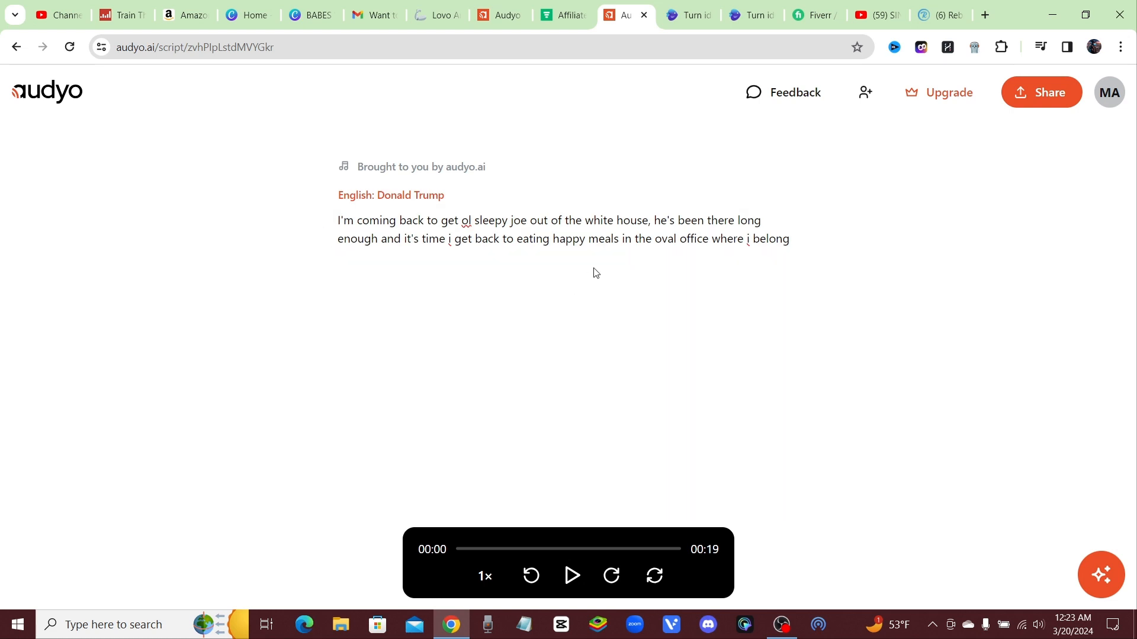
pyautogui.moveTo(739, 369)
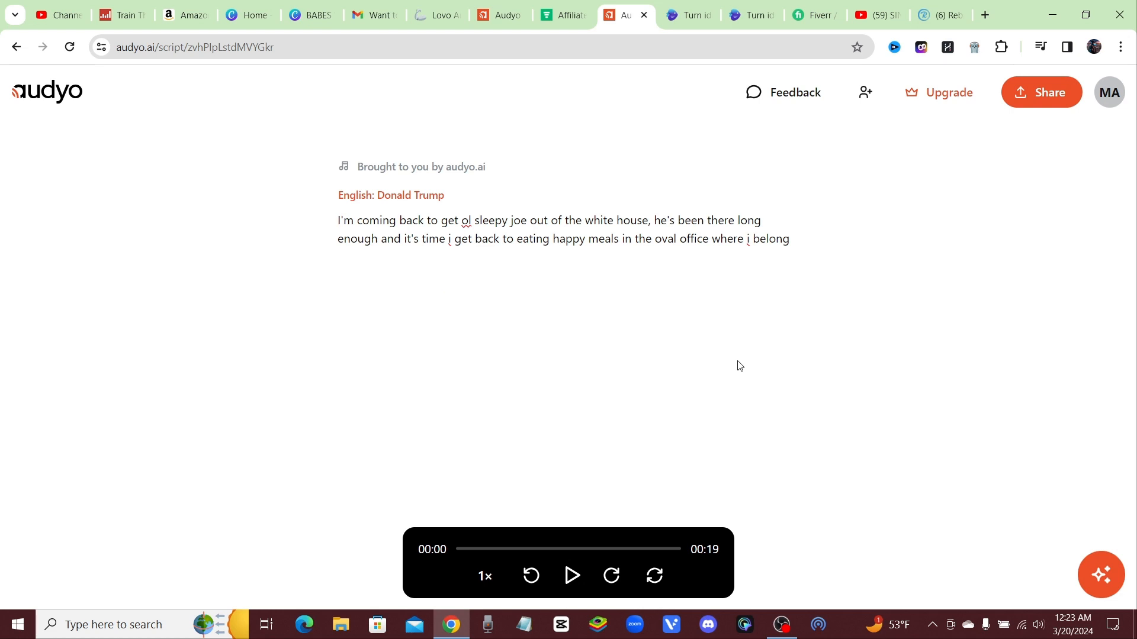
pyautogui.moveTo(355, 242)
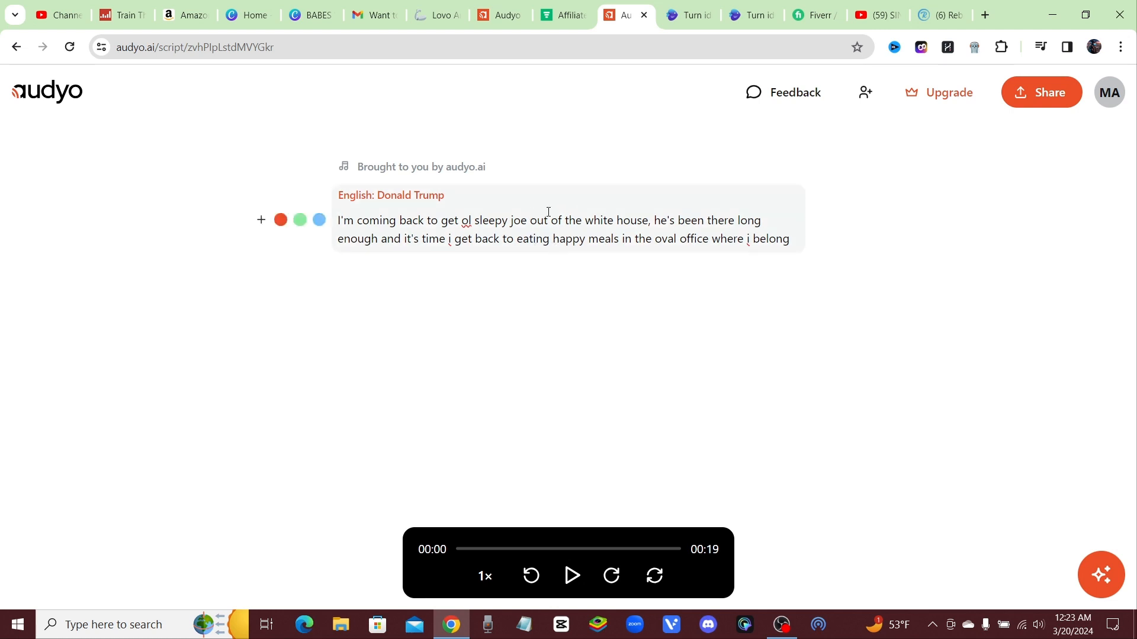
pyautogui.moveTo(537, 340)
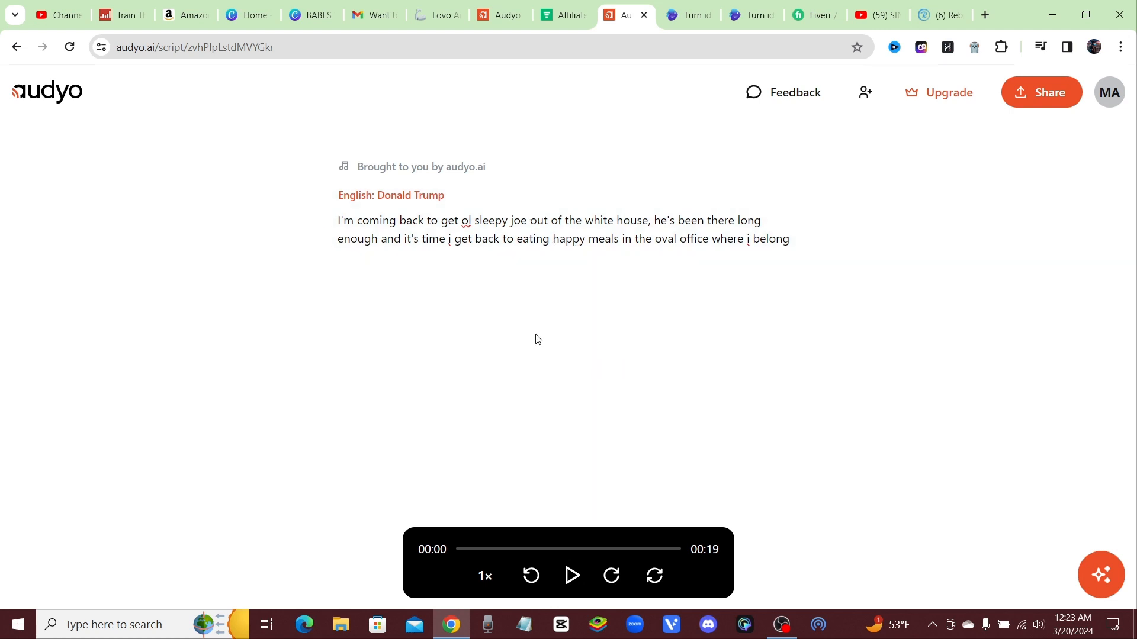
pyautogui.moveTo(829, 518)
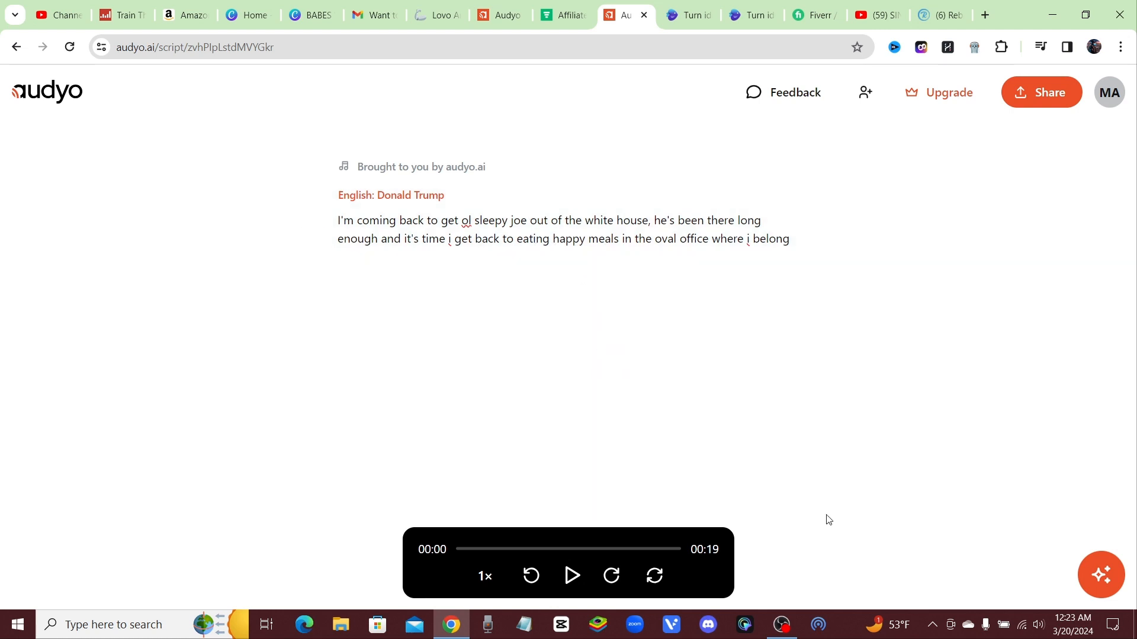
pyautogui.moveTo(824, 398)
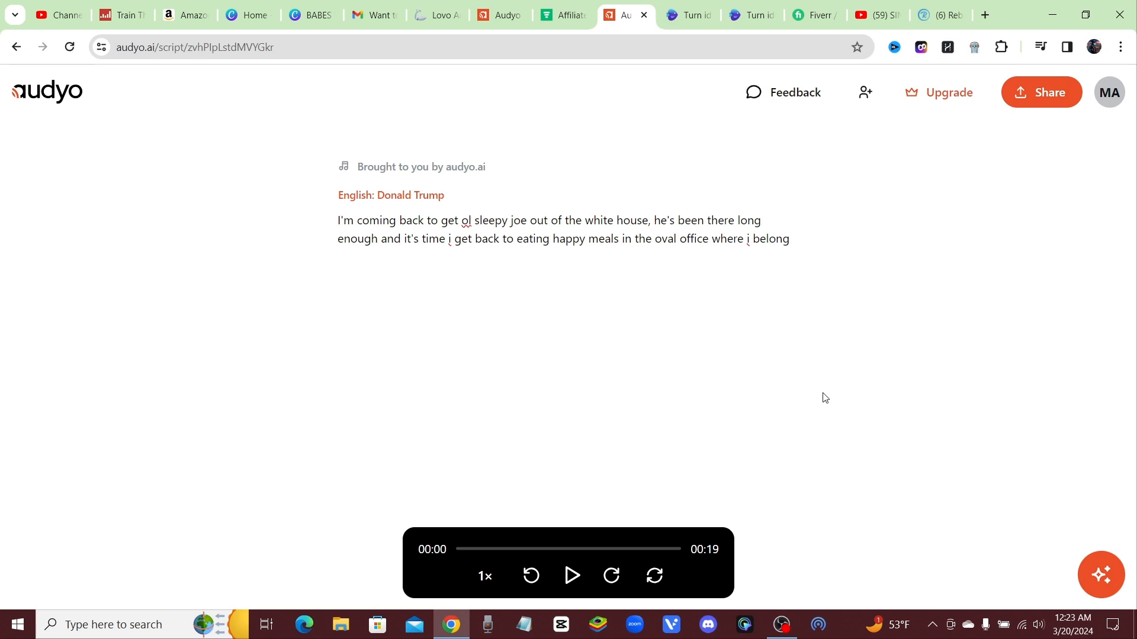
pyautogui.moveTo(74, 506)
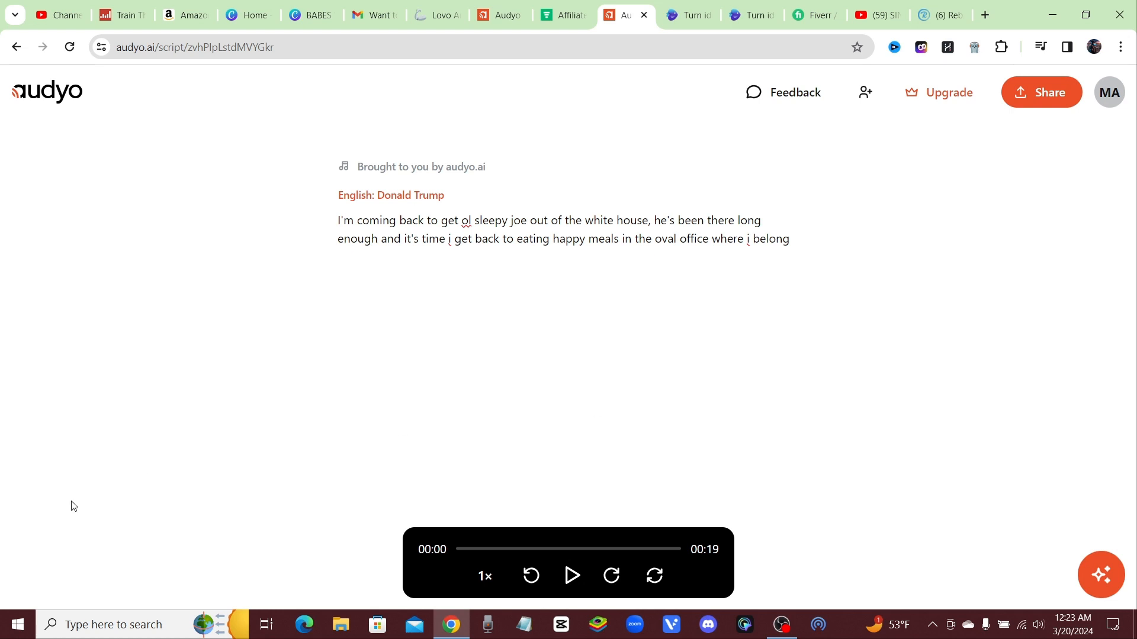